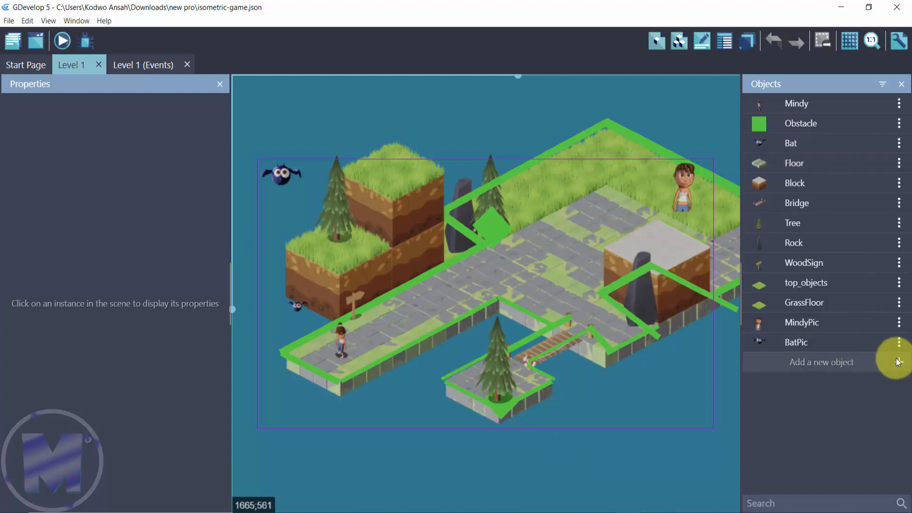
# Add a new Text object, NewObject, to the level and open its properties
pyautogui.click(822, 362)
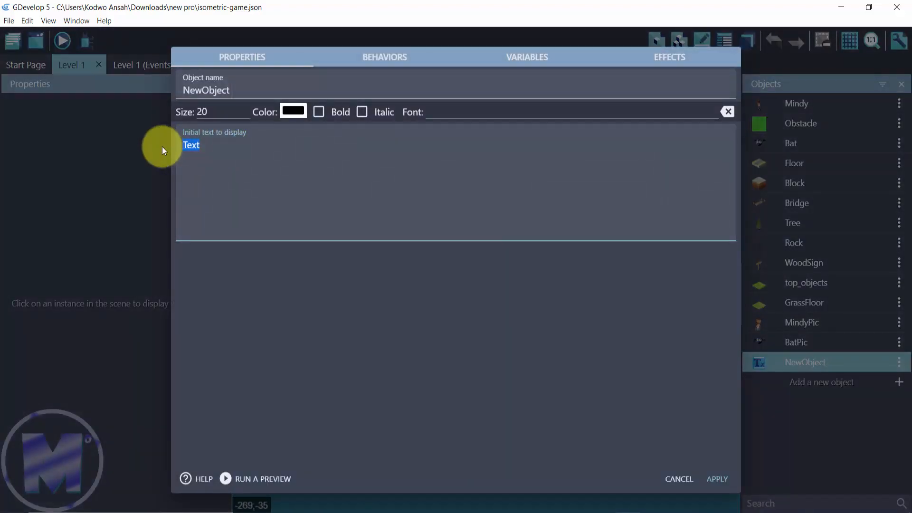
# Make the text object read 'Squid Game' at size 75, renamed Squidtext, and pick its colour
pyautogui.write('Squid Game')
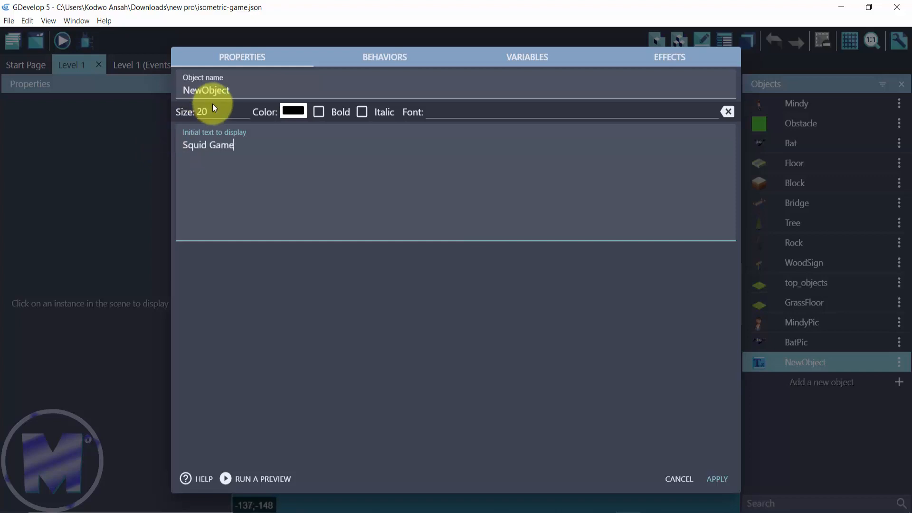
pyautogui.click(218, 111)
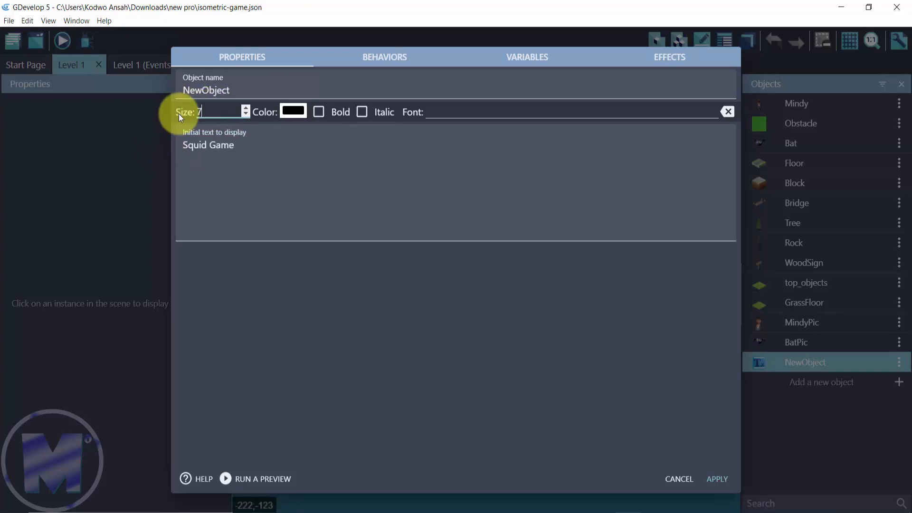
pyautogui.write('5')
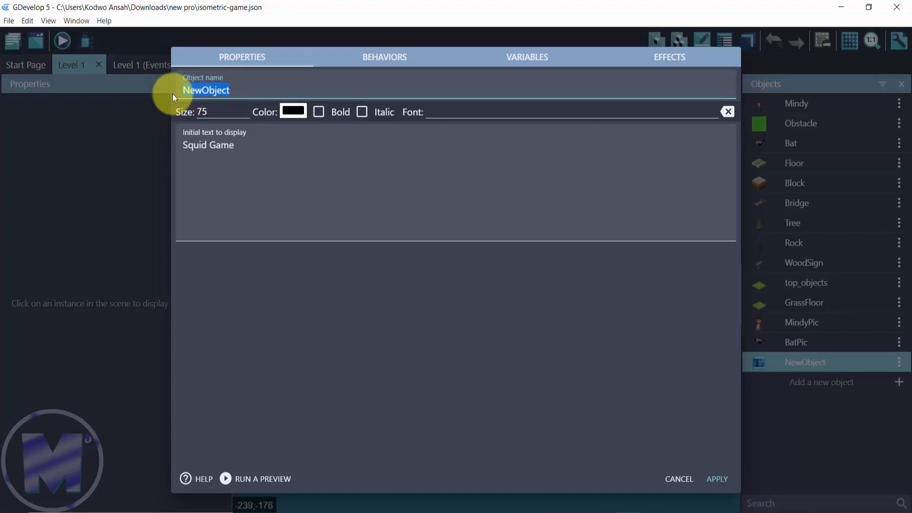
pyautogui.write('Squidtext')
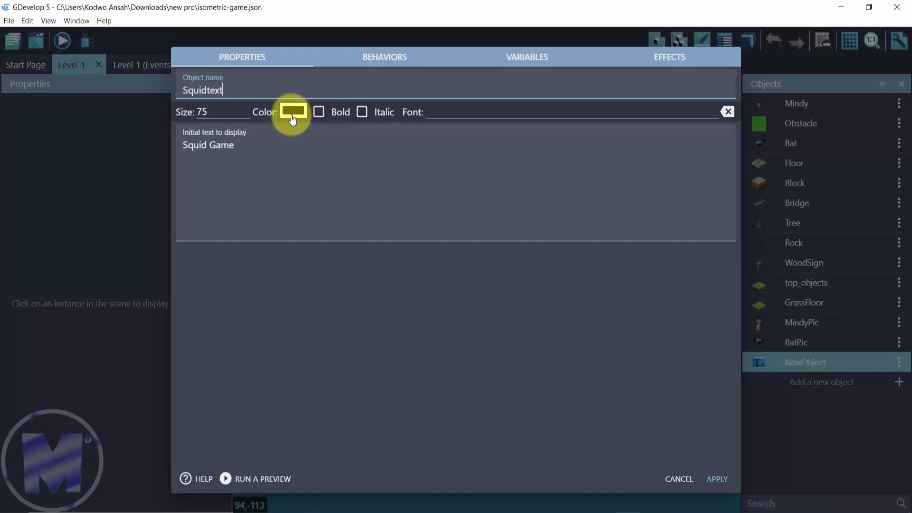
pyautogui.click(294, 111)
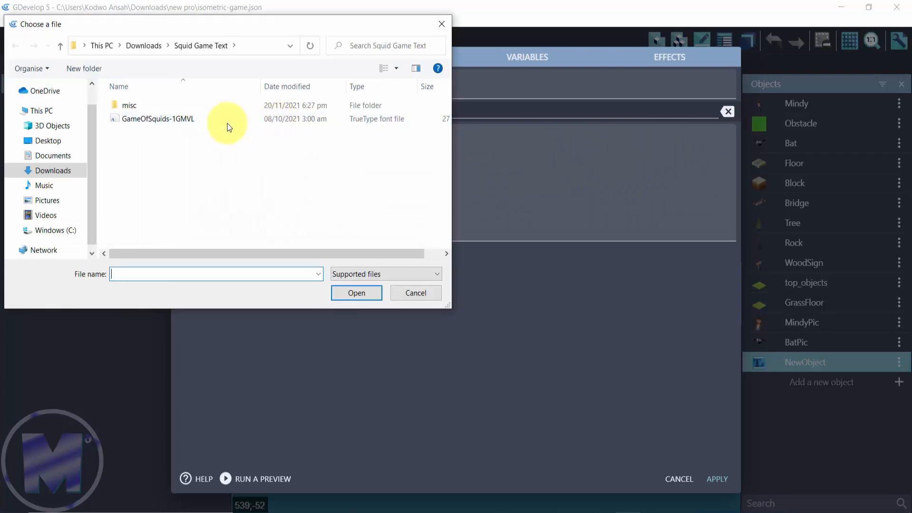
# Load the GameOfSquids-1GMVL font file and copy it into the project folder
pyautogui.click(157, 119)
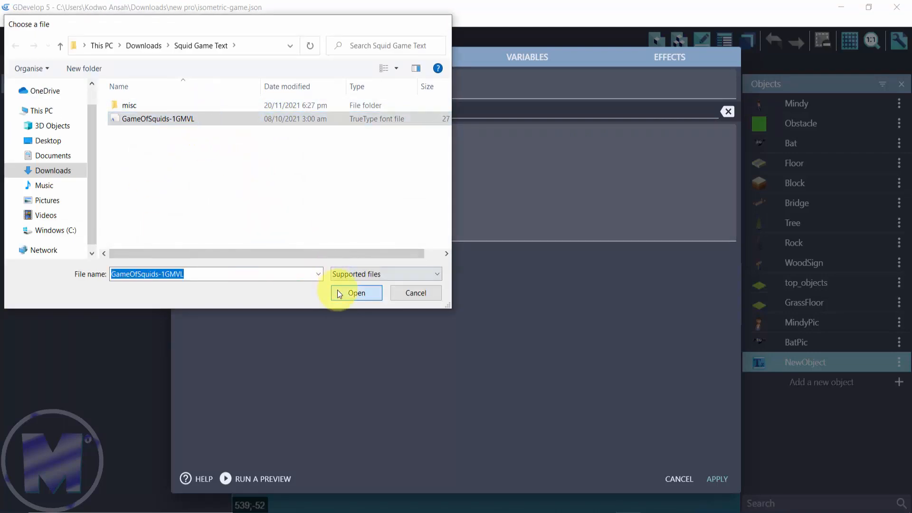
pyautogui.click(356, 293)
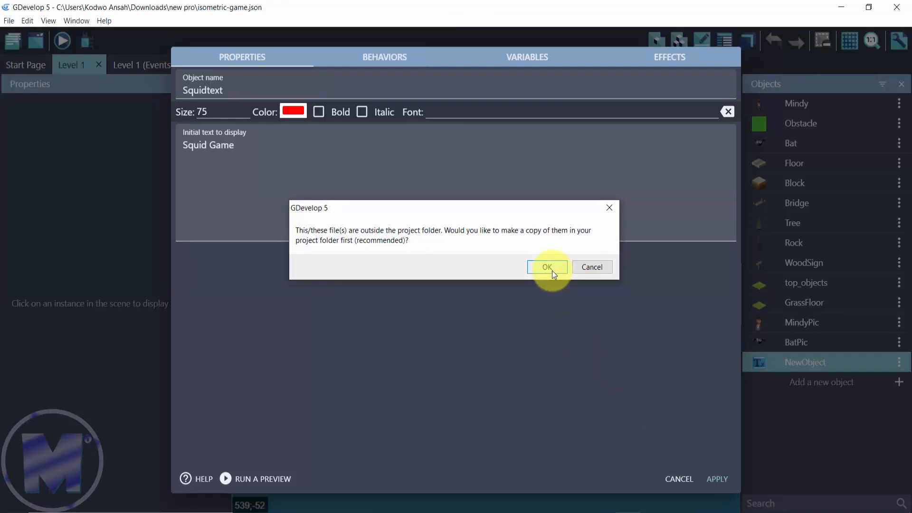
pyautogui.click(546, 266)
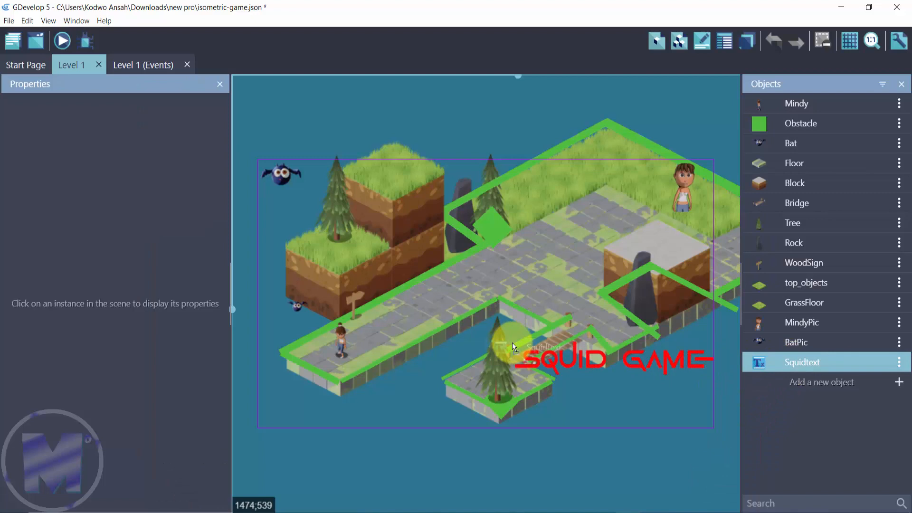
# Drag the SQUID GAME text near the level centre and launch a preview
pyautogui.moveTo(512, 347); pyautogui.dragTo(399, 261)
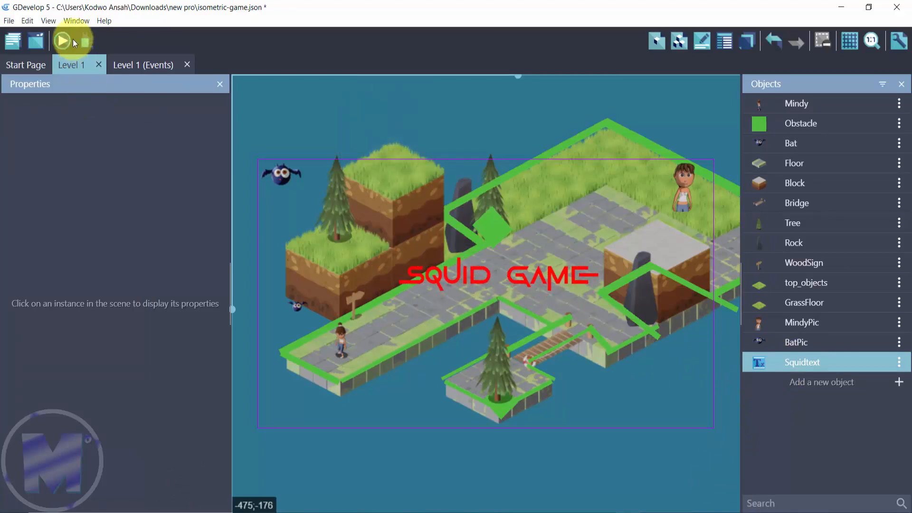
pyautogui.click(62, 40)
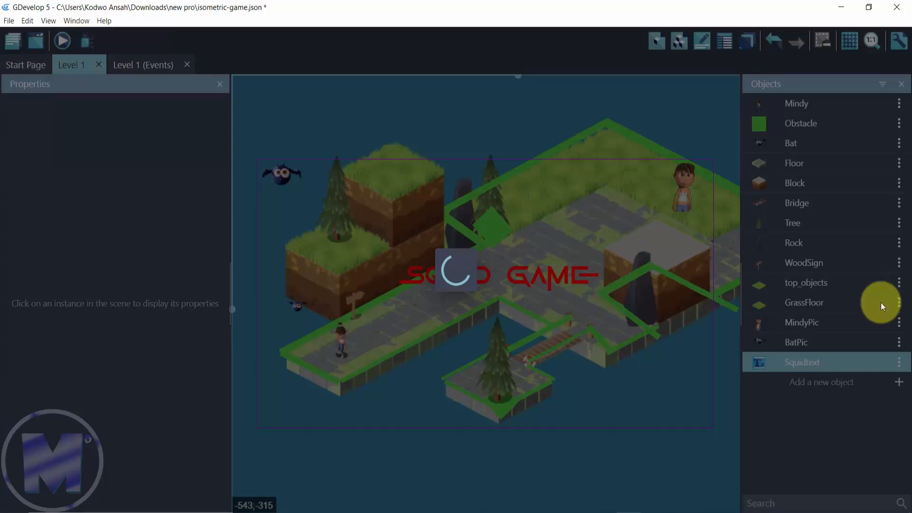
pyautogui.click(62, 41)
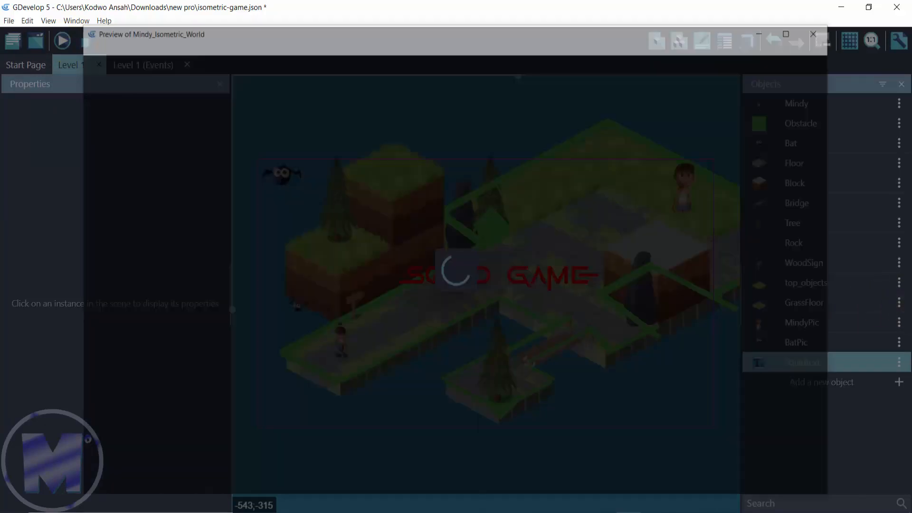